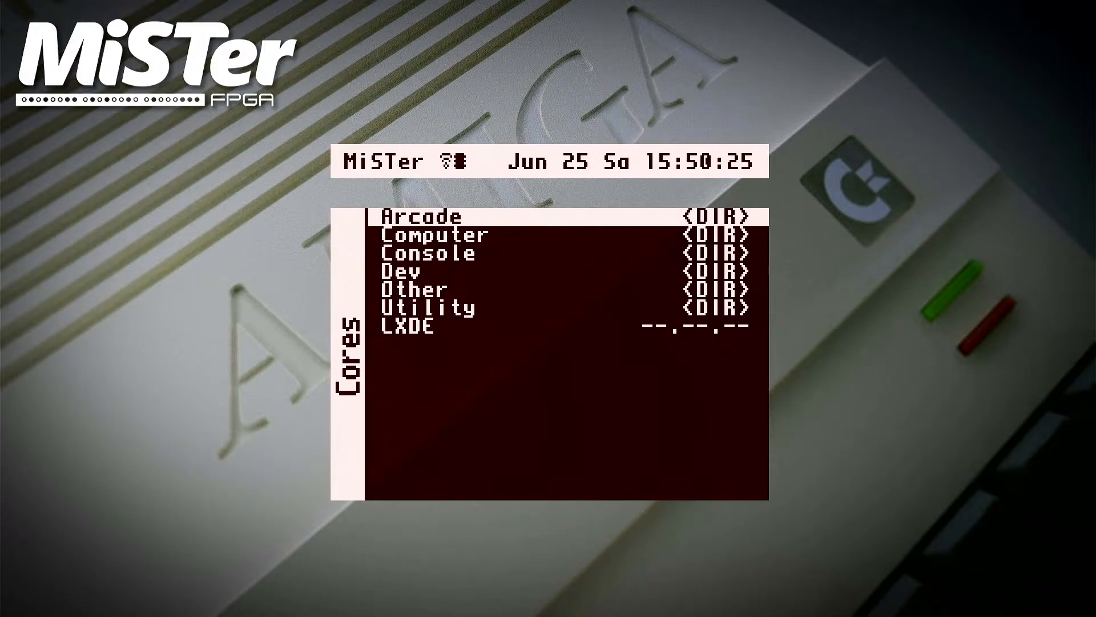
- Scroll down through the core folders to load the Commodore 128 core
key(down)
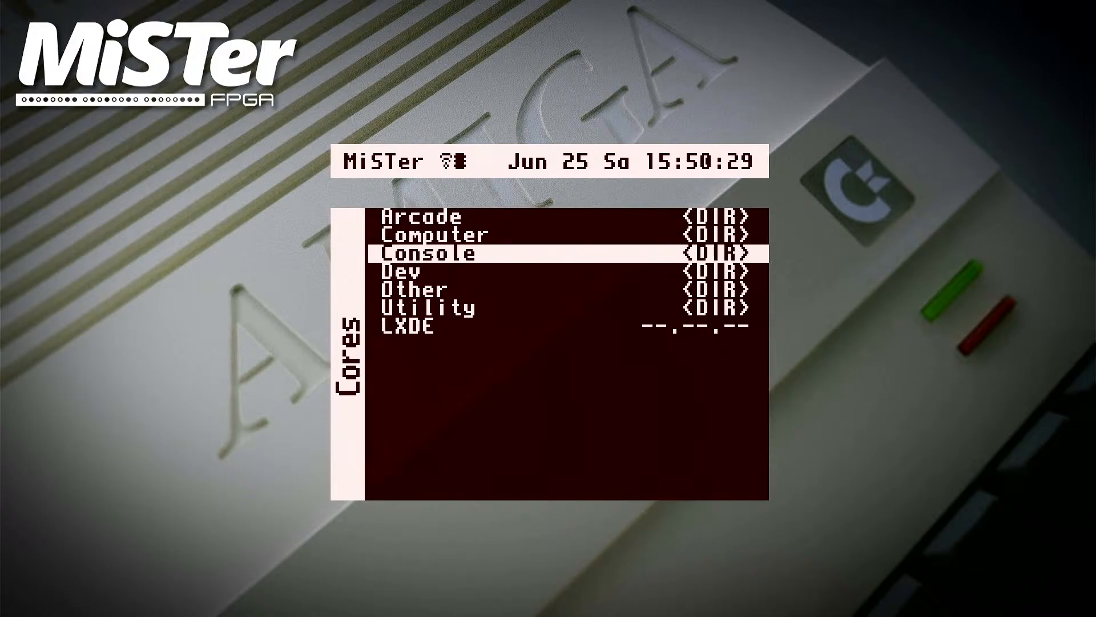
key(Down)
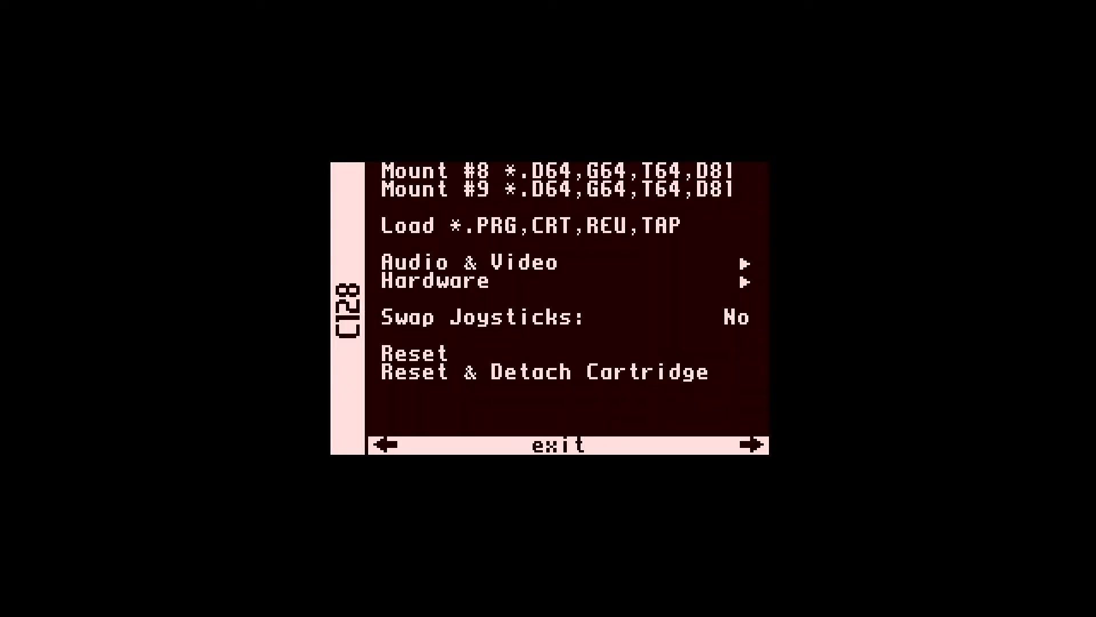
- Close the C128 options menu to boot to the BASIC 7.0 READY prompt
click(424, 353)
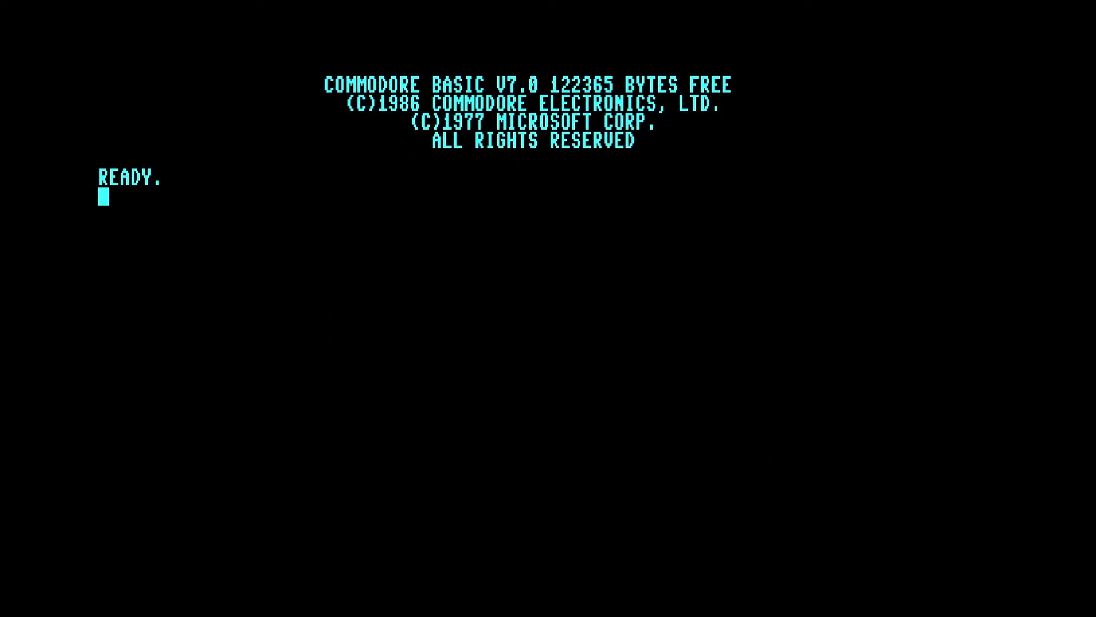
- Load and list the disk directory with LOAD "$",8 and LIST
text(LOAD ")
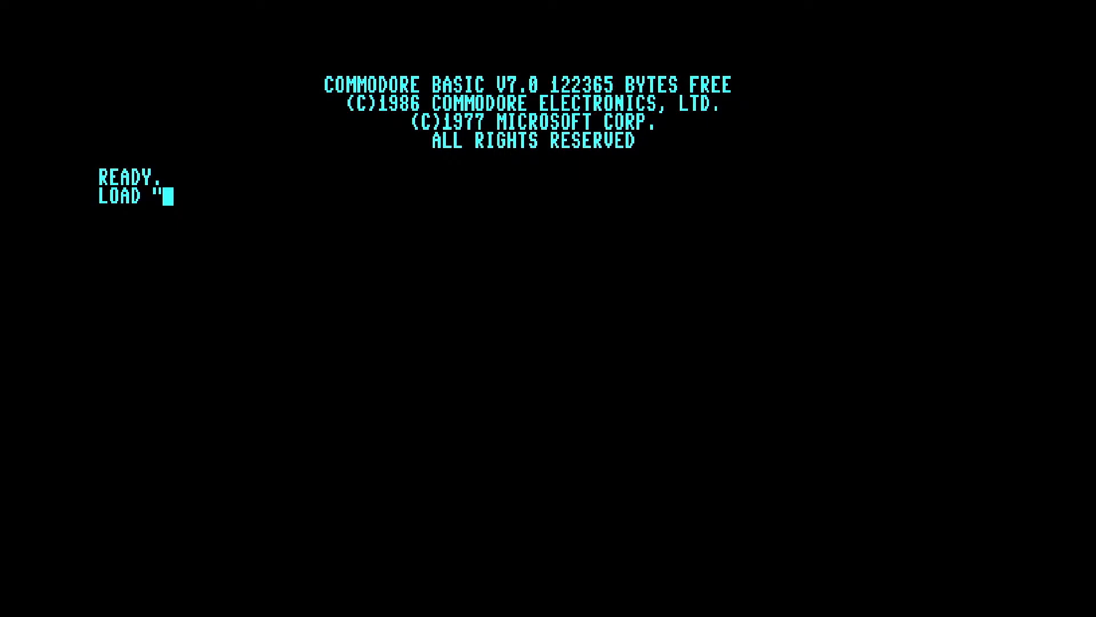
text($",)
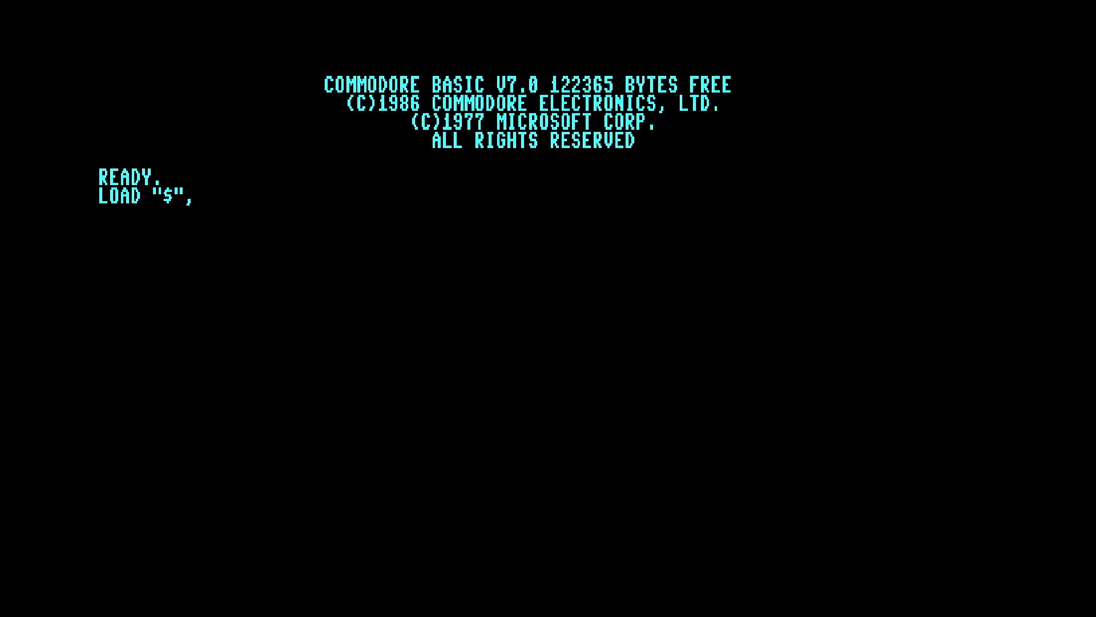
text(8)
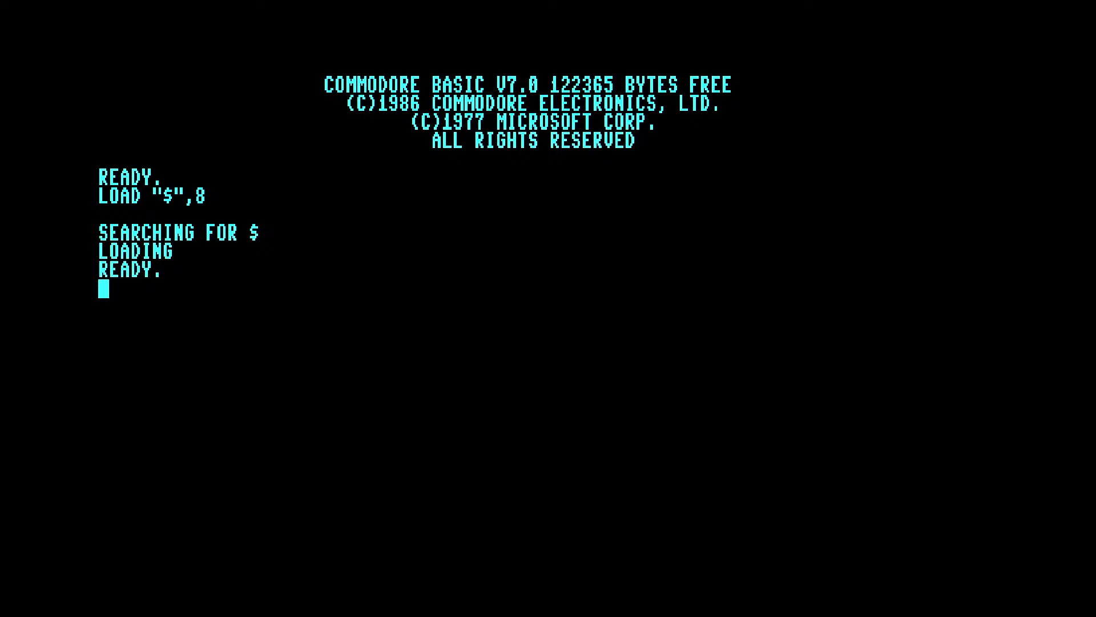
text(LI)
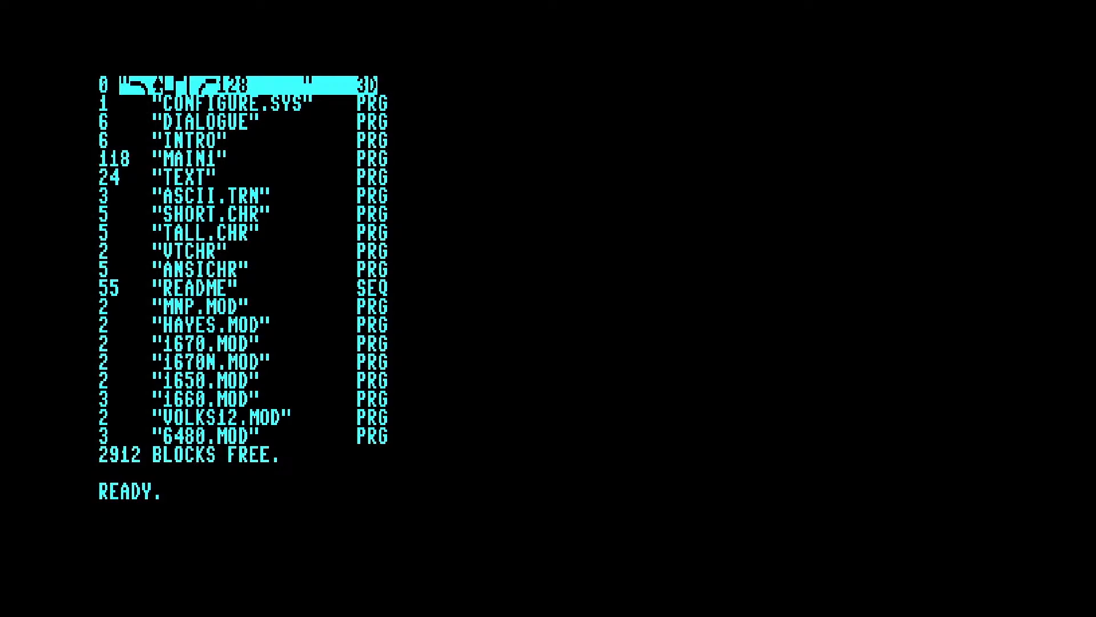
- Load the DIALOGUE program from drive 8
text(LOAD ")
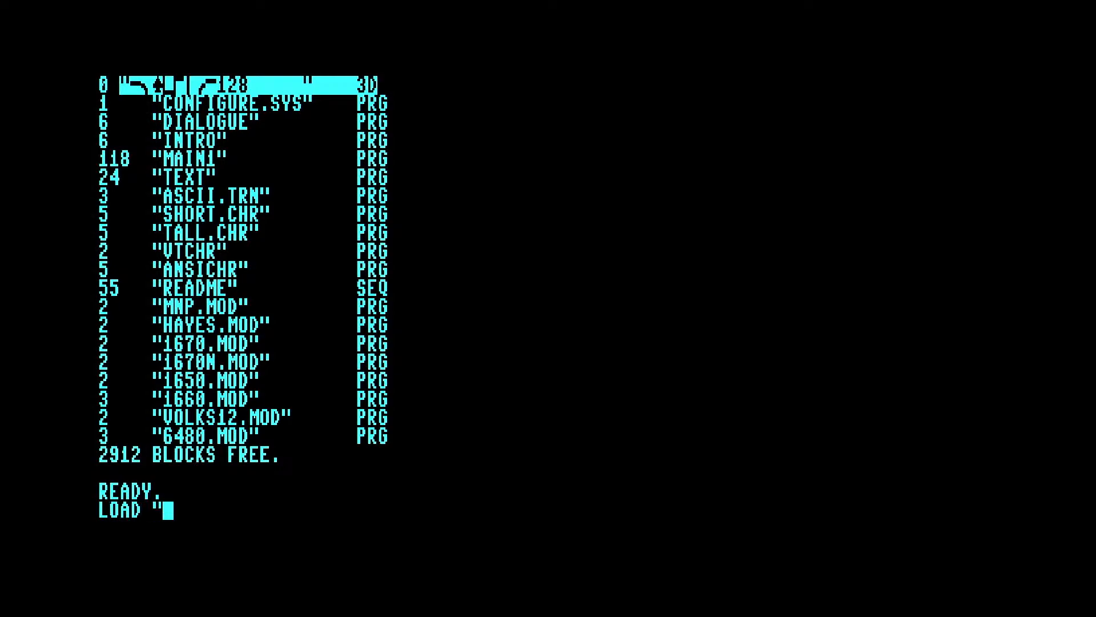
text(DIALOG)
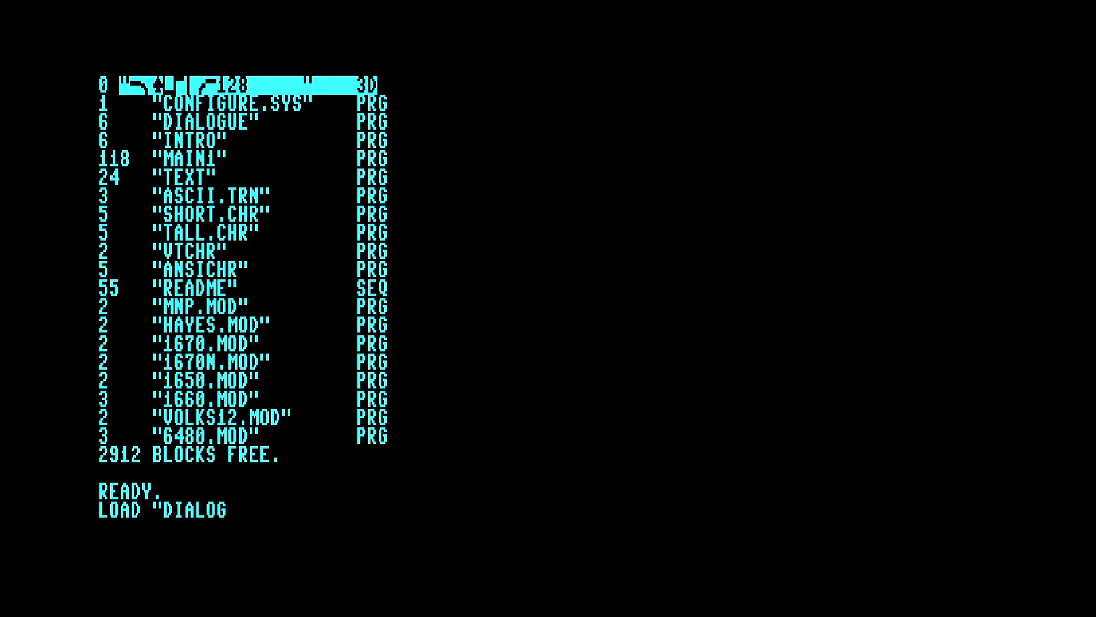
text(UE",8)
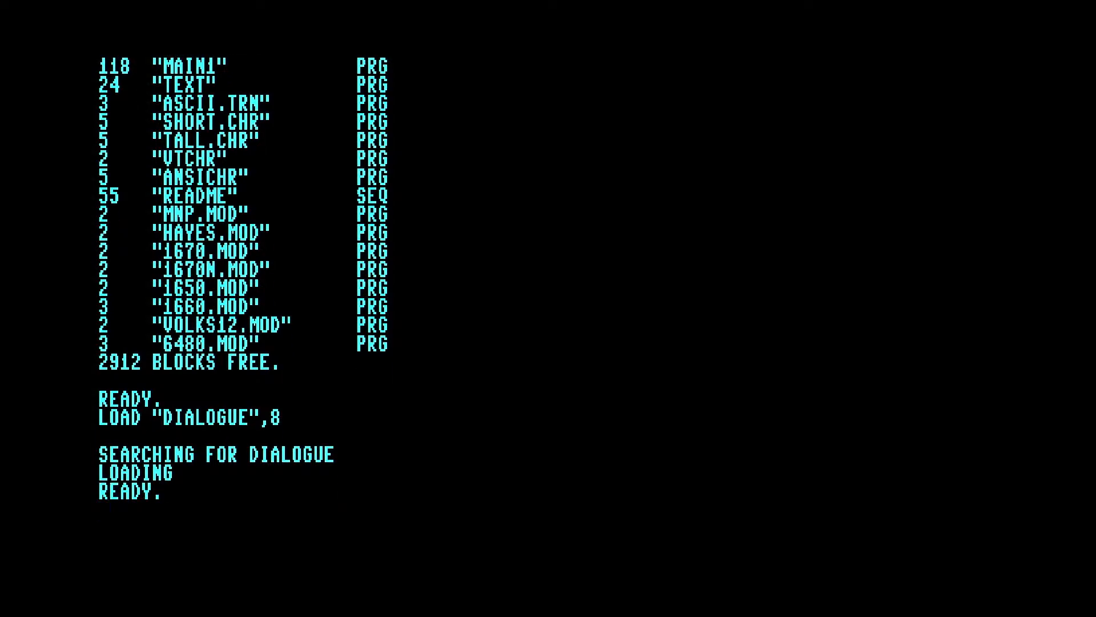
- Run Dialogue 128, answering n to Install RAMDOS and y to Clear REU buffers
text(RUN)
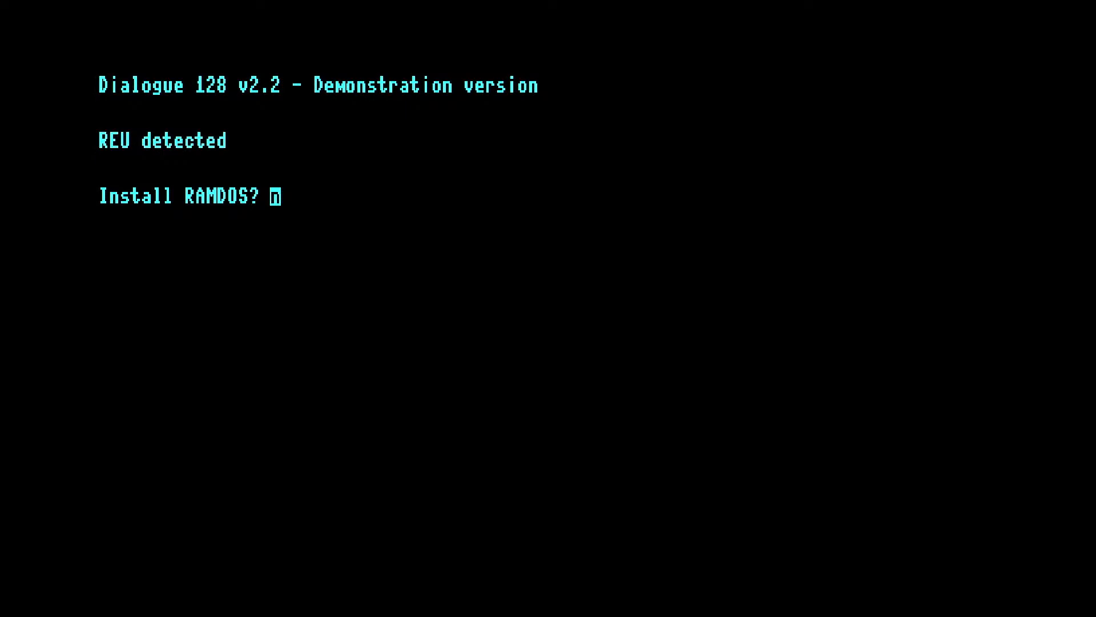
text(n)
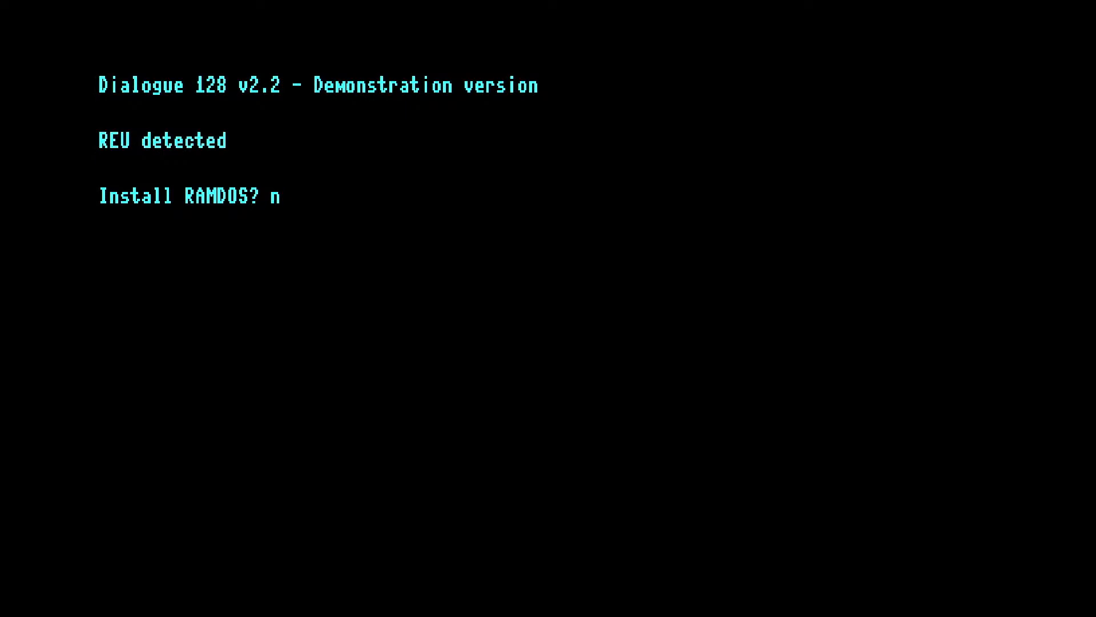
key(n)
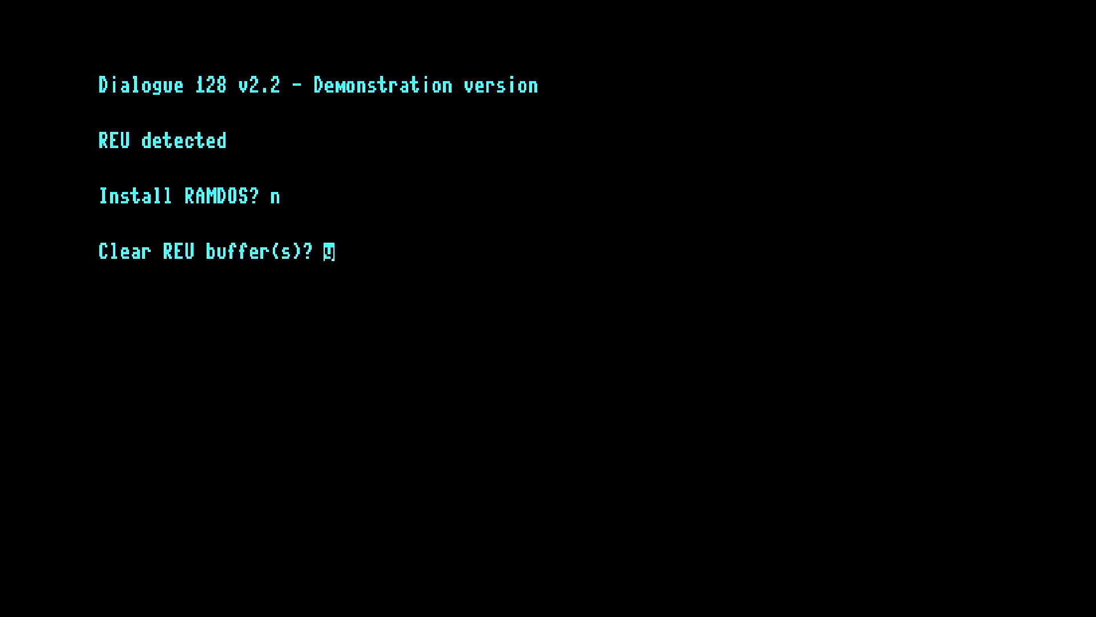
text(y)
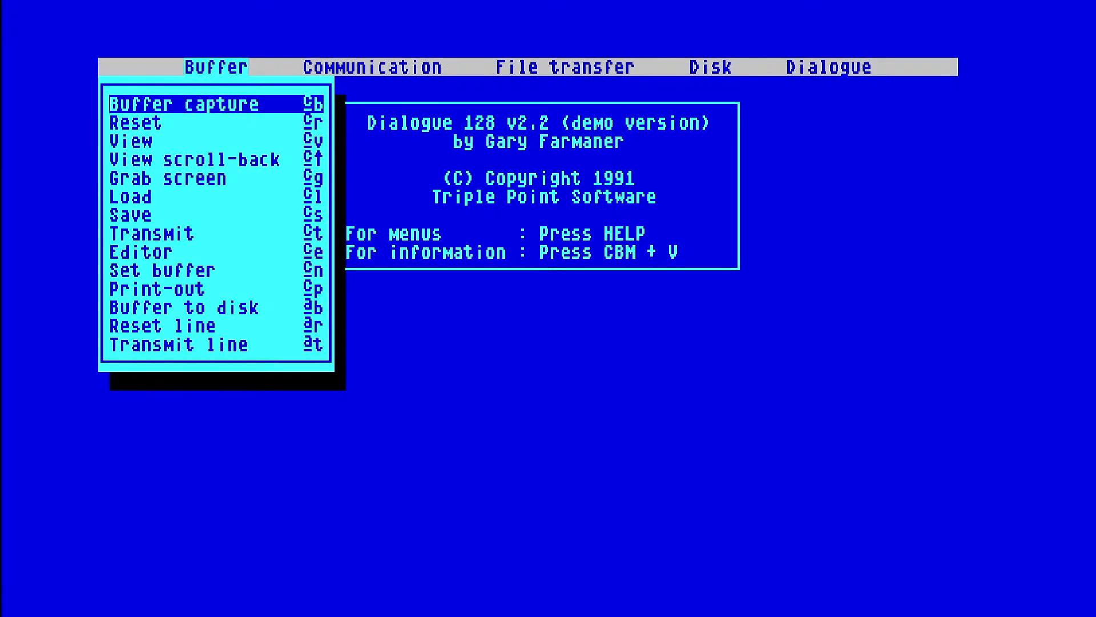
- Open the terminal Configuration Window and step through the transmit and receive fine-tune settings
click(374, 66)
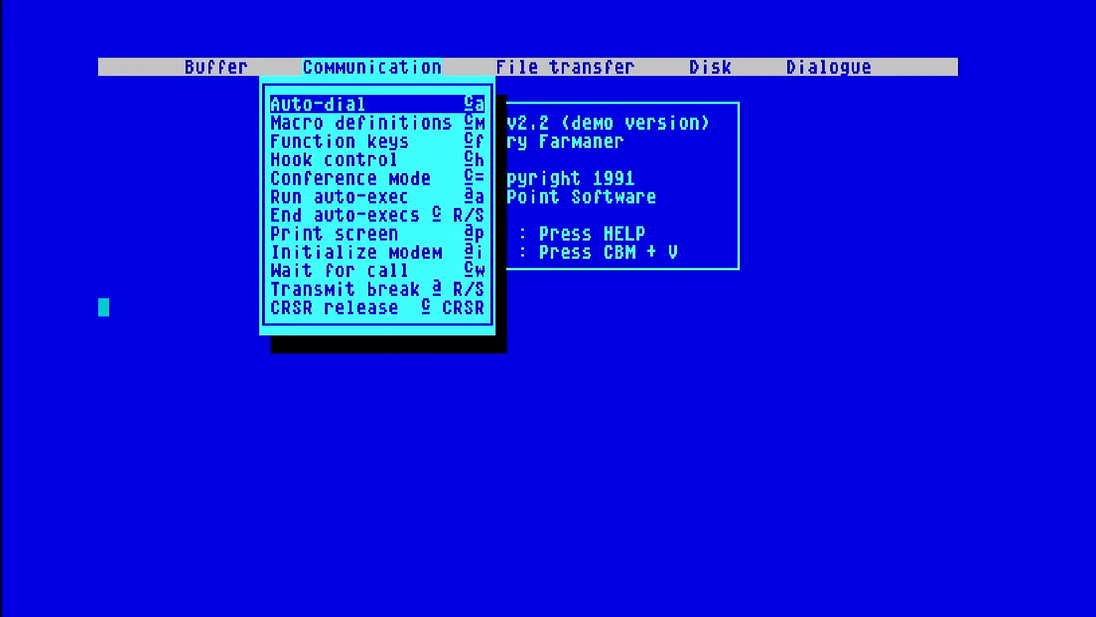
click(828, 66)
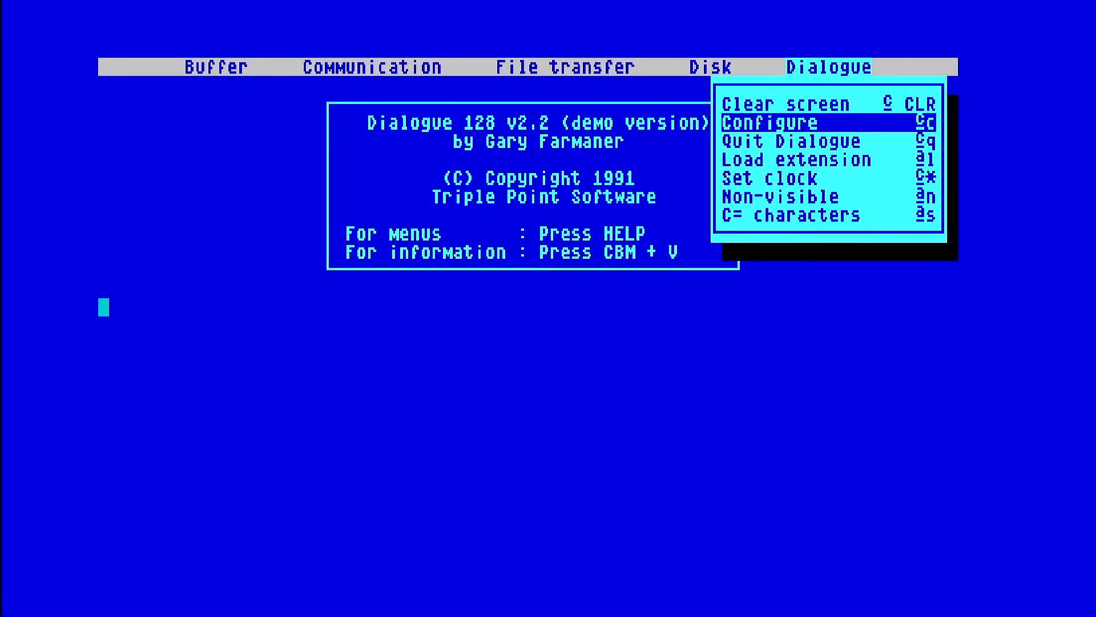
click(767, 122)
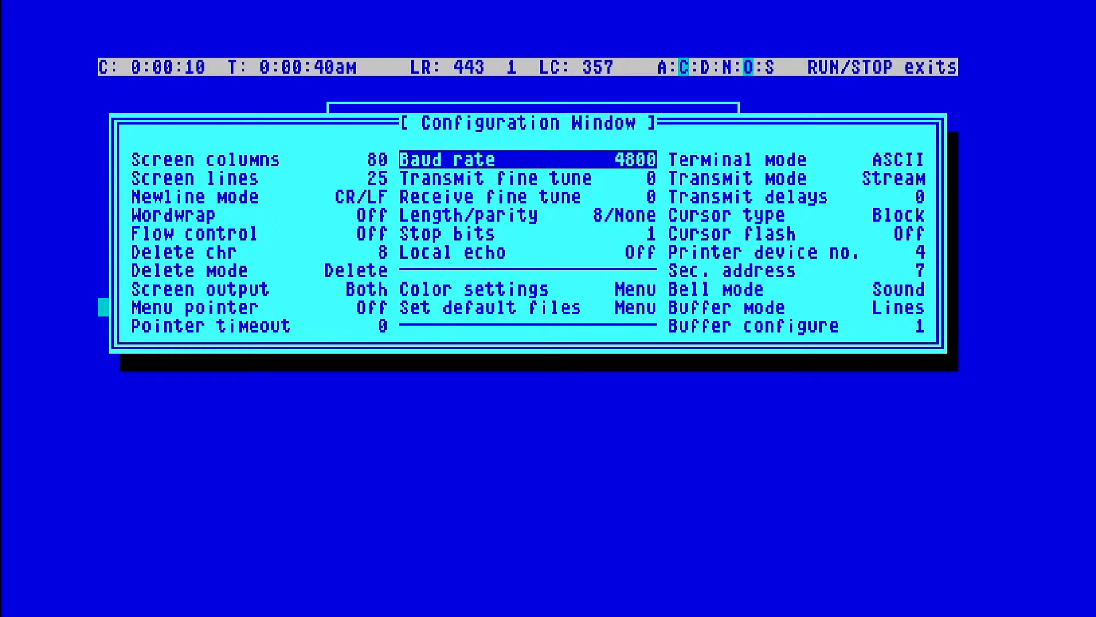
key(Down)
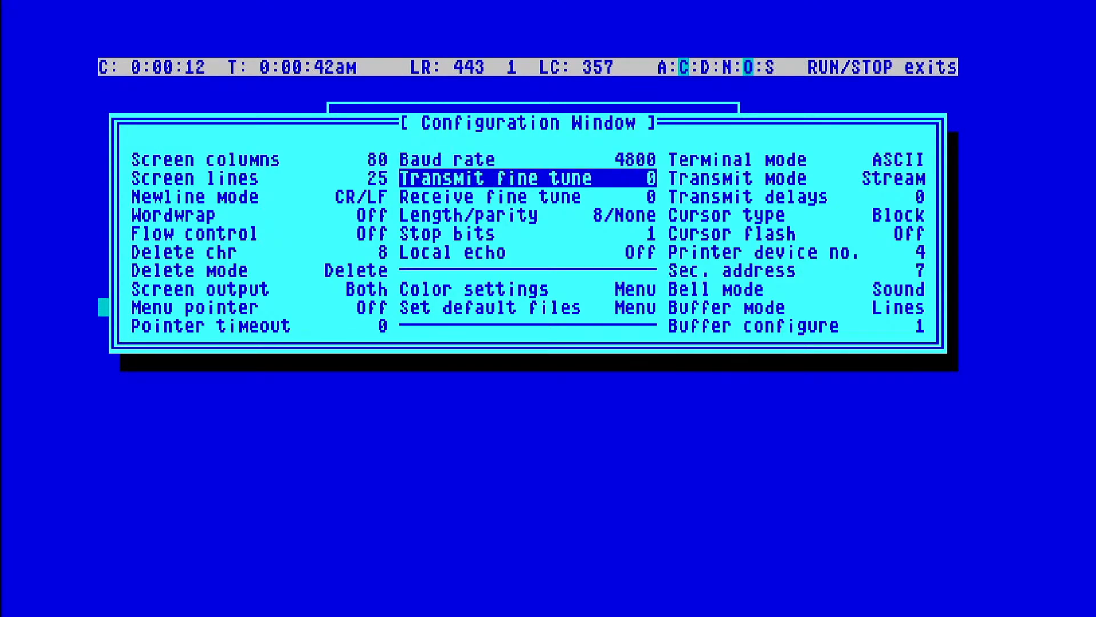
key(Down)
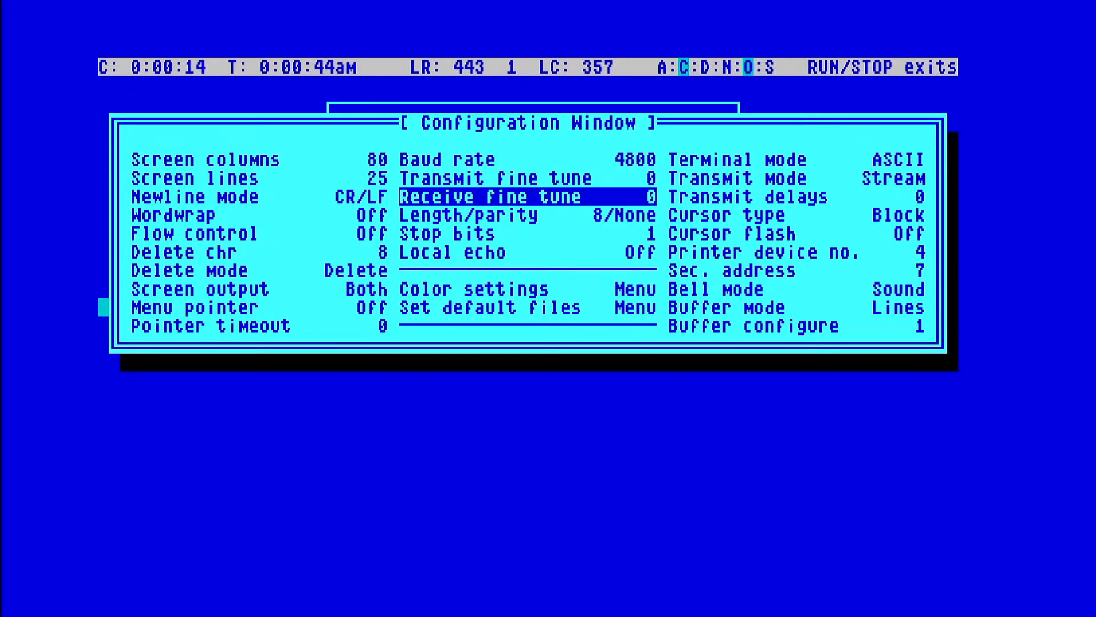
key(Down)
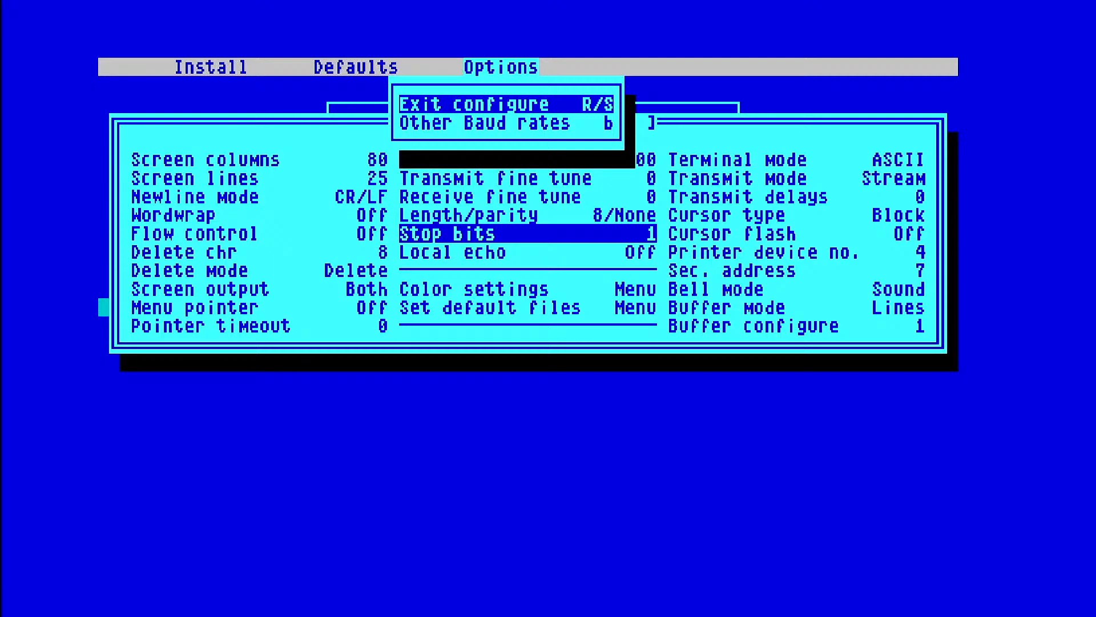
- Exit configure and close the MiSTer core settings menu, leaving UART in Modem mode
click(475, 104)
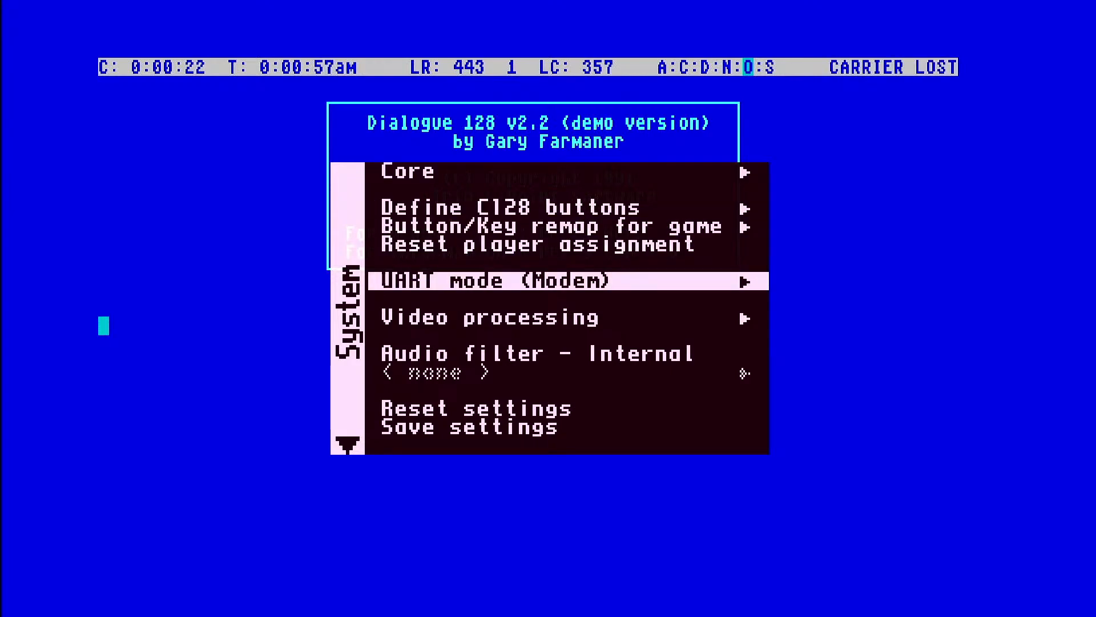
click(489, 280)
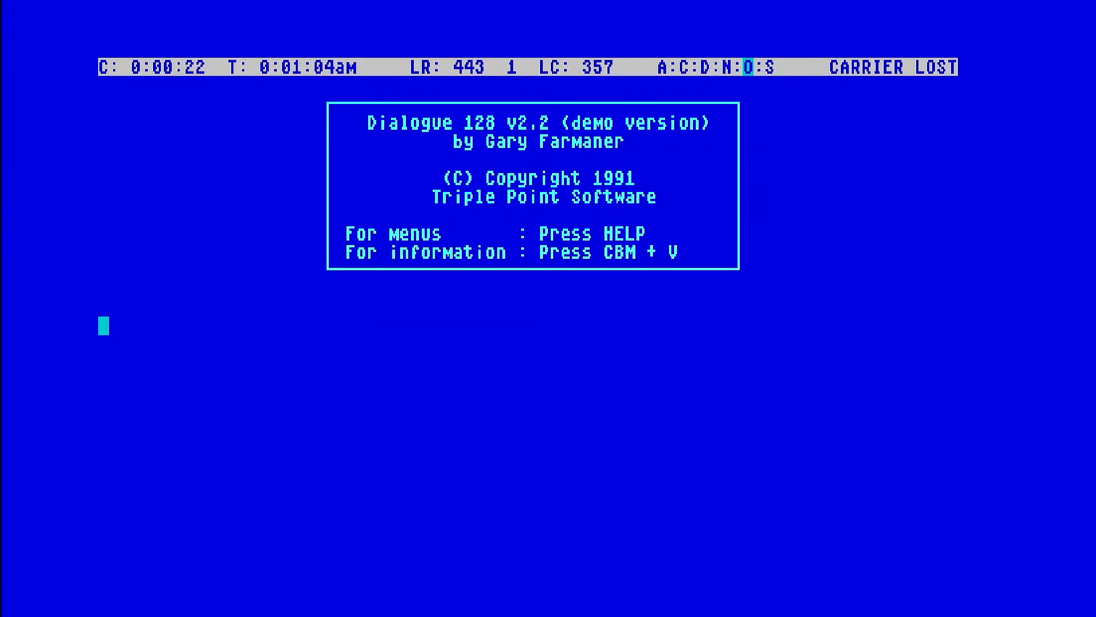
- Send AT to the modem, then dial ATDT AMSTRAD.SIMULANT.UK
text(AT)
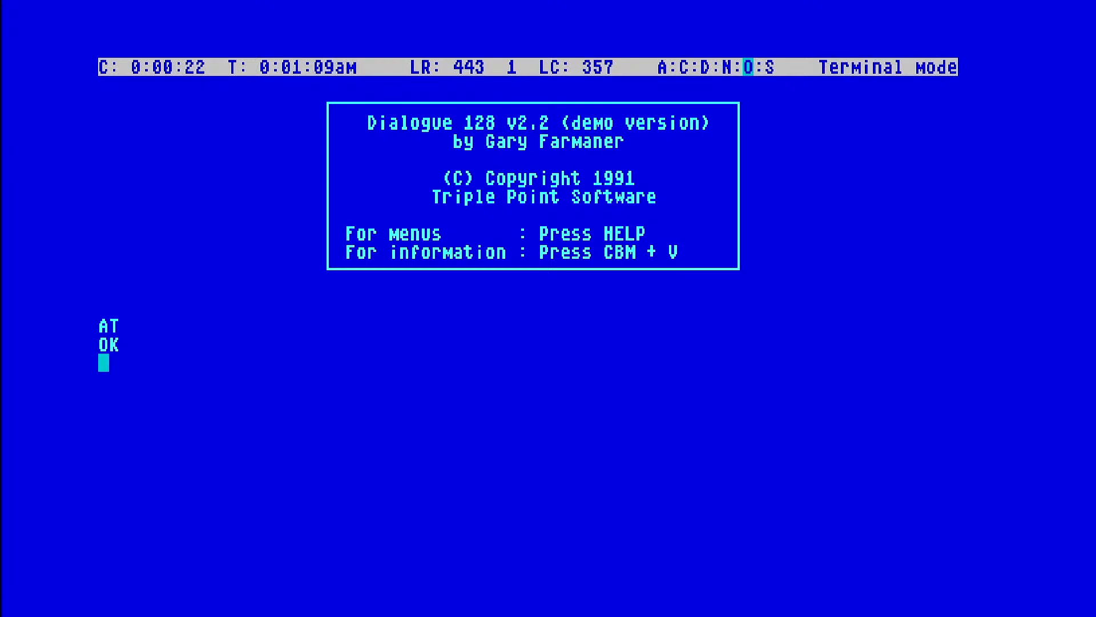
text(AT)
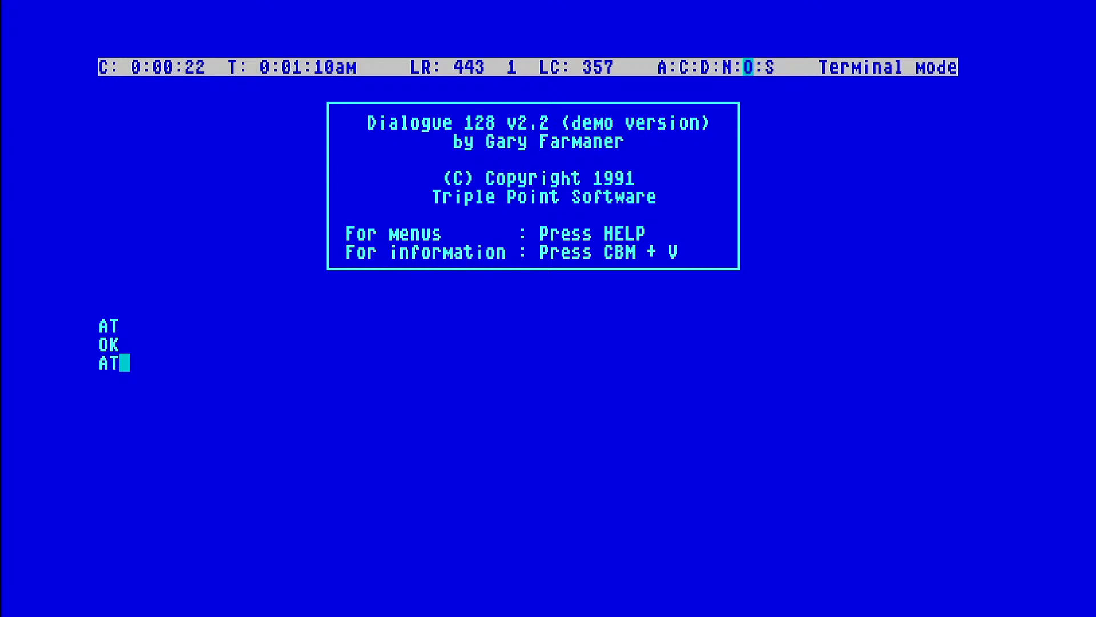
text(DT)
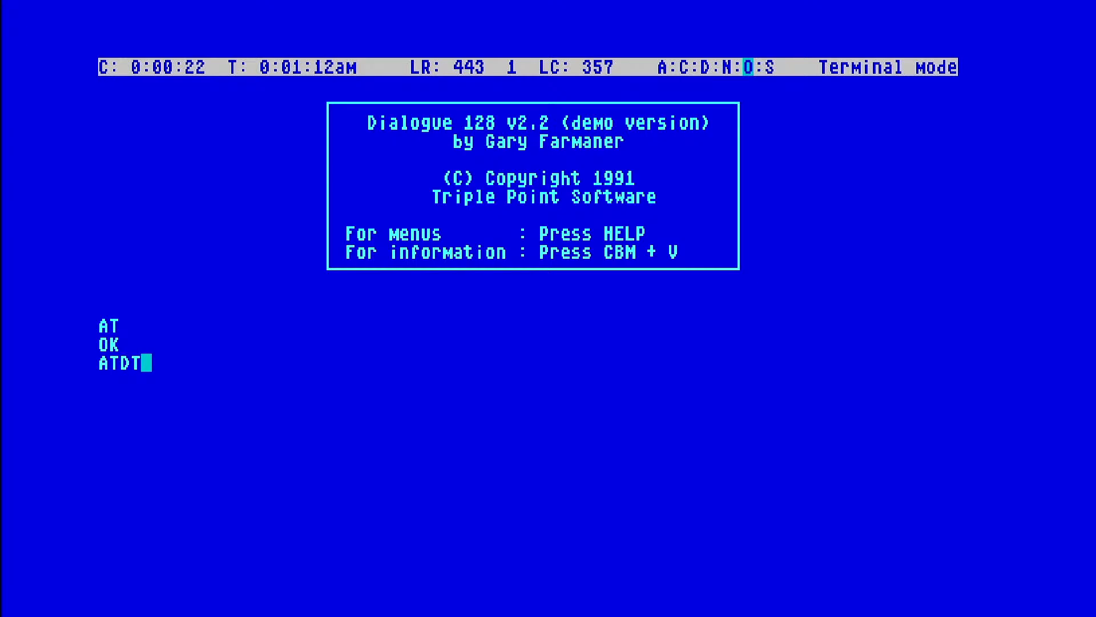
text(AMSTRAD.)
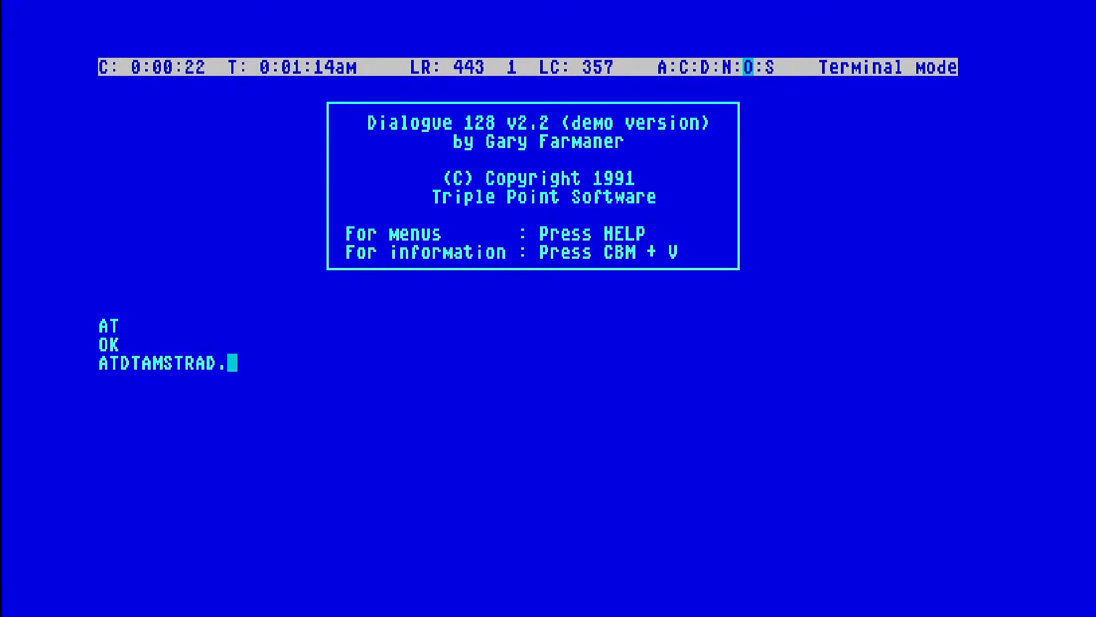
text(SIMULANT.)
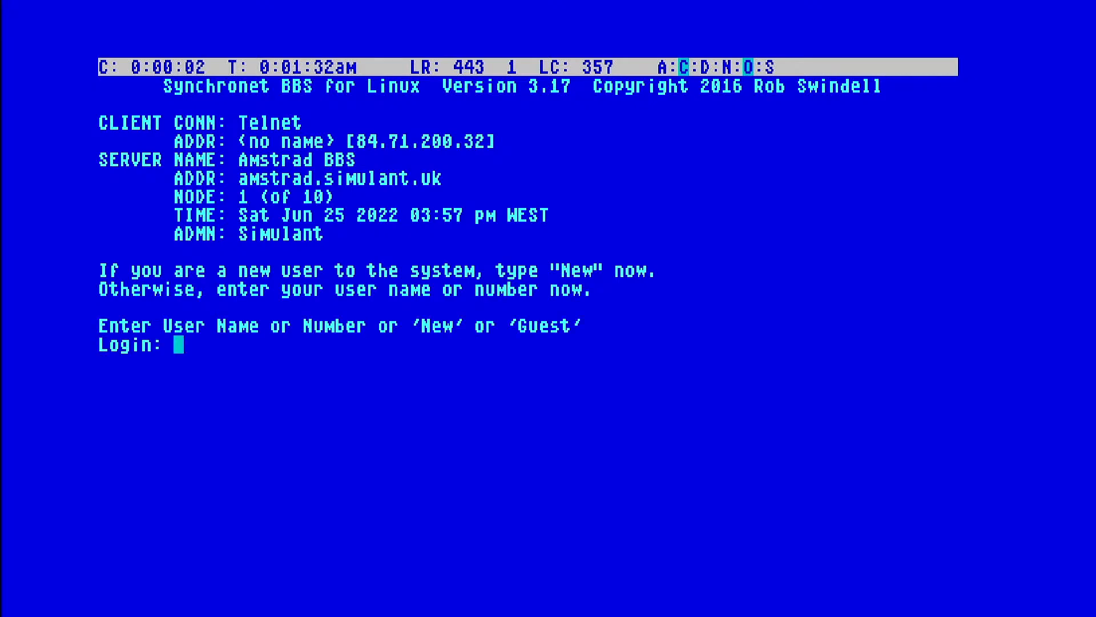
- Log in to the BBS as Zompiexx with the password
text(Zom)
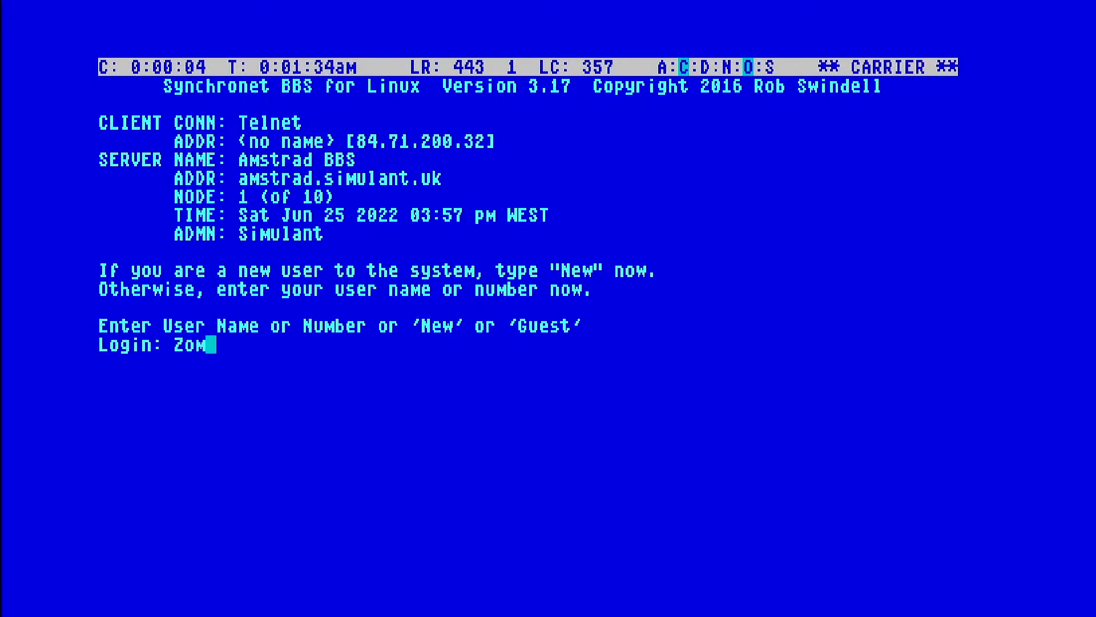
text(piexx)
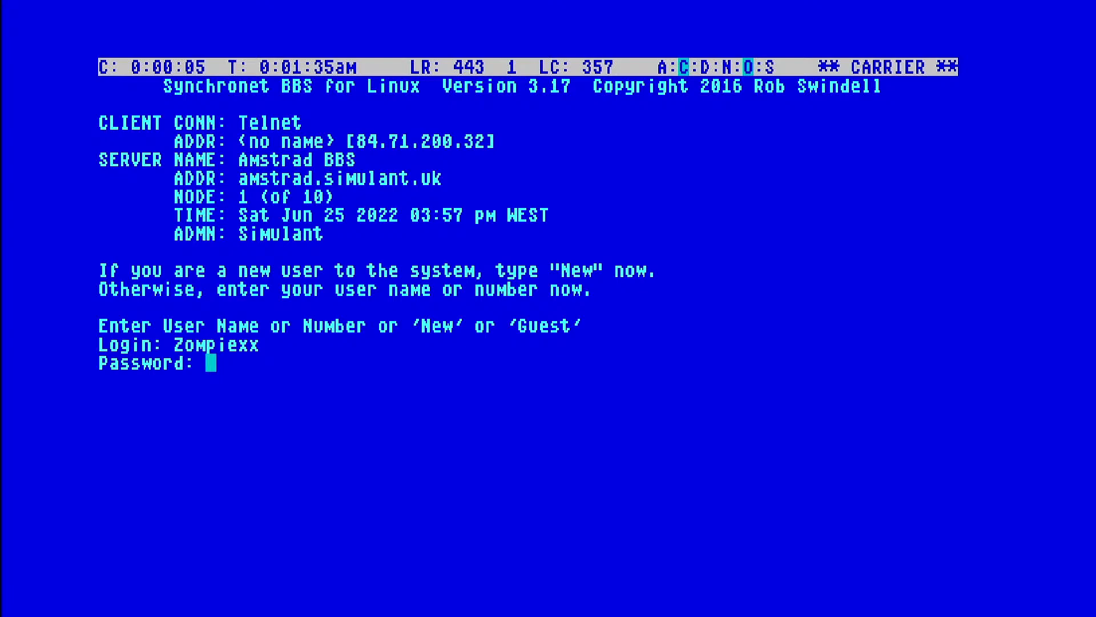
text(****)
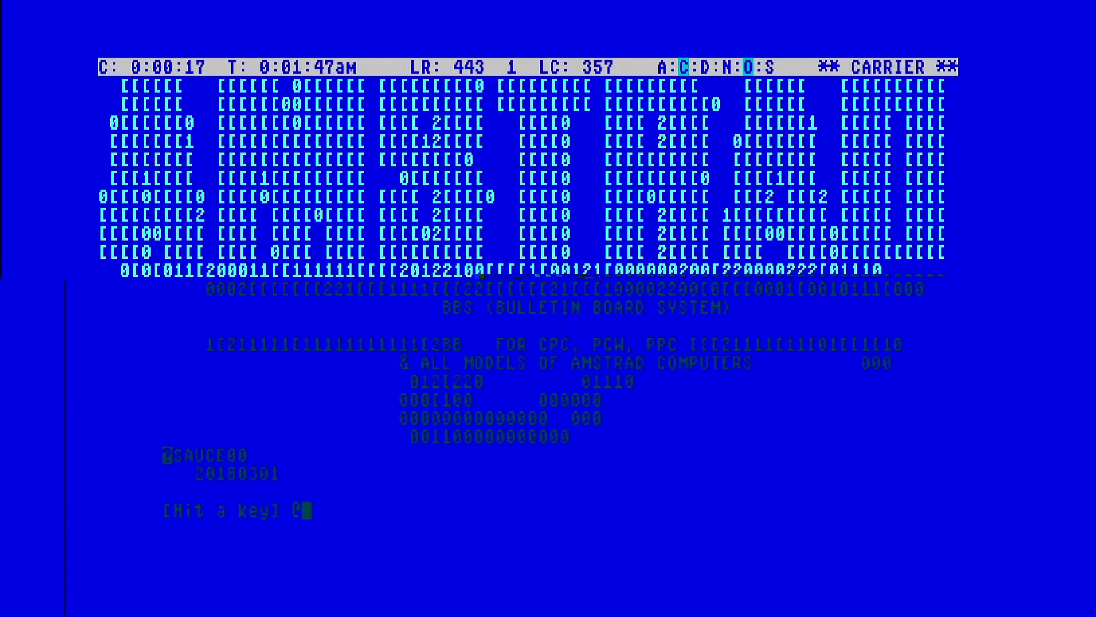
- Continue past the BBS welcome banner to the bulletins list
key(enter)
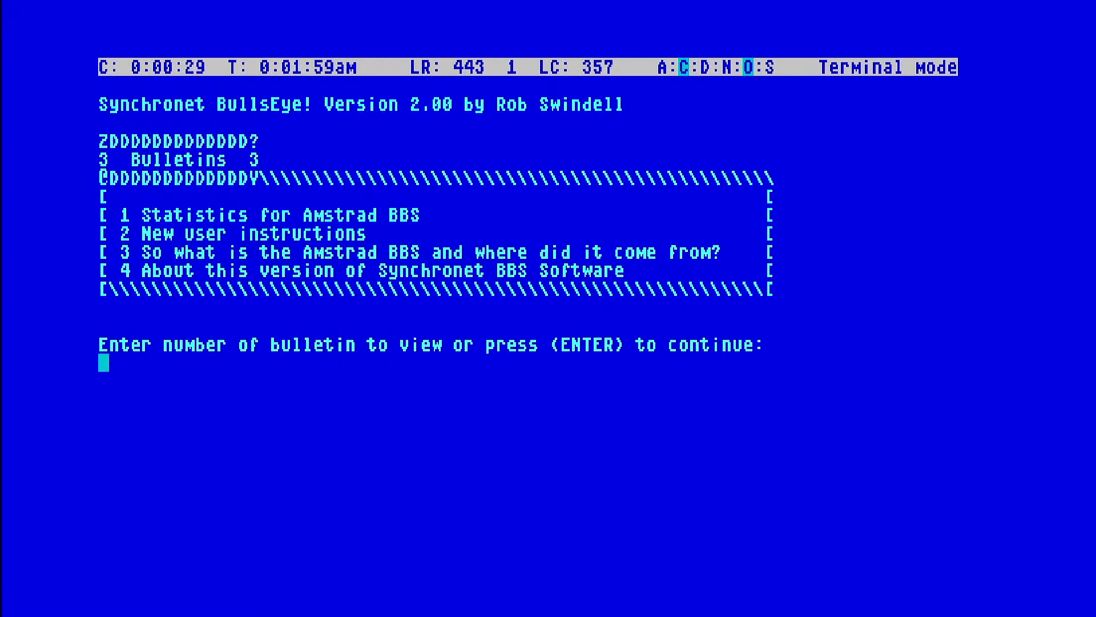
- Skip the bulletins and caller summary, then scroll through Zompiexx's MiSTer message
key(enter)
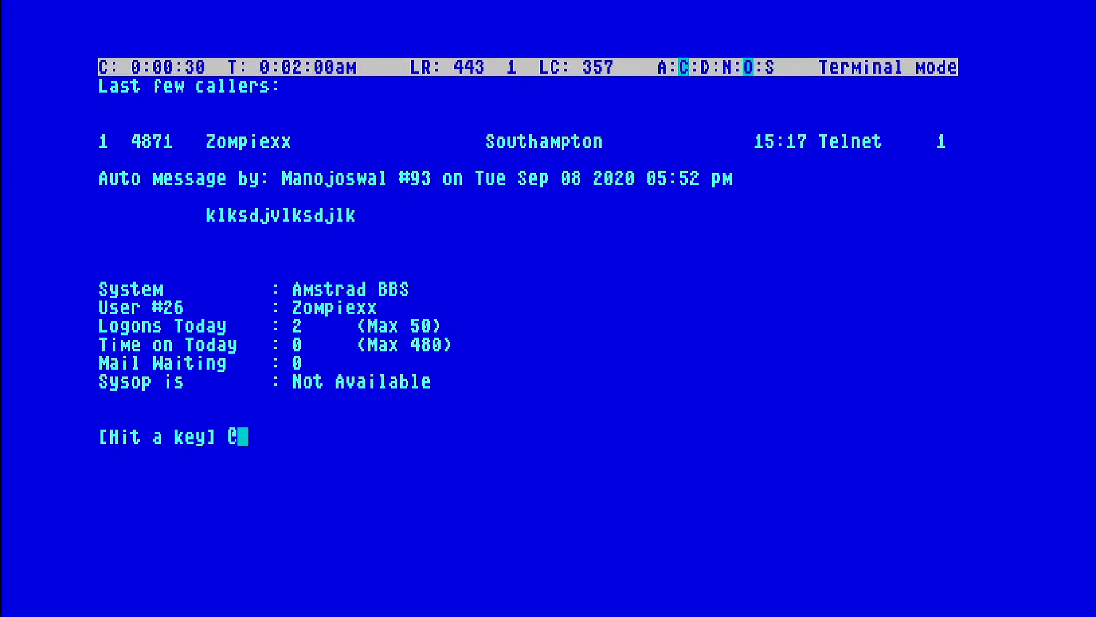
key(enter)
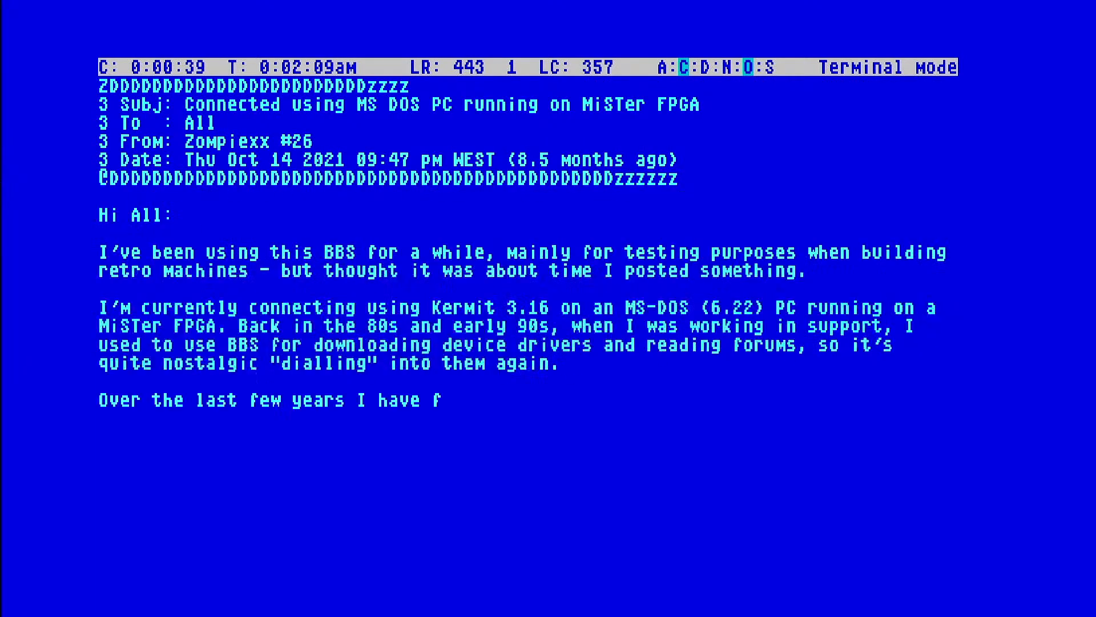
scroll(down, 3)
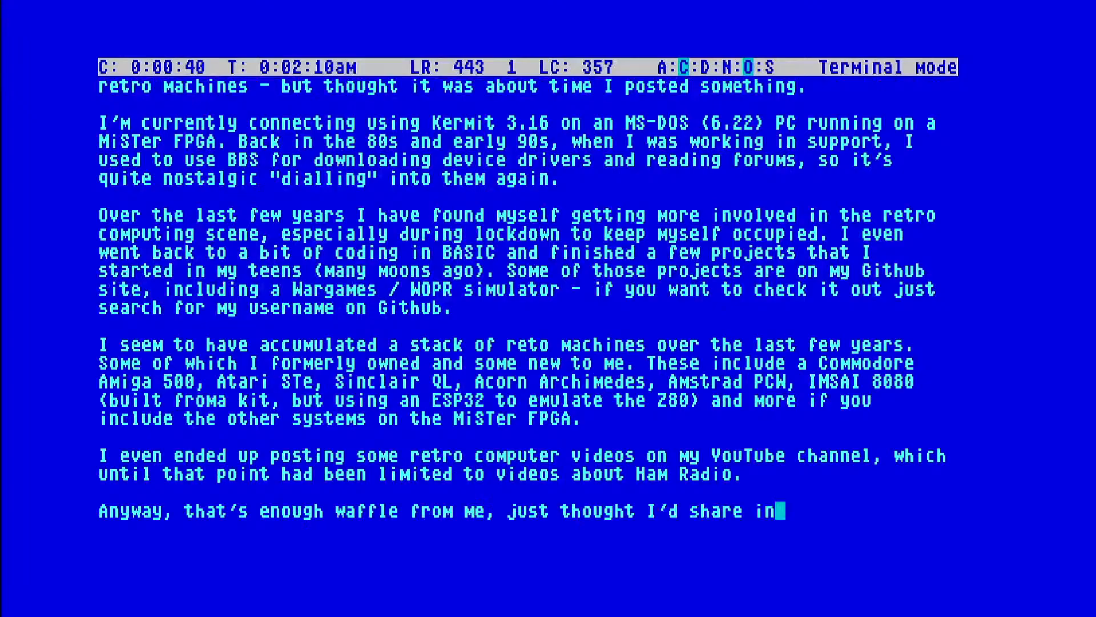